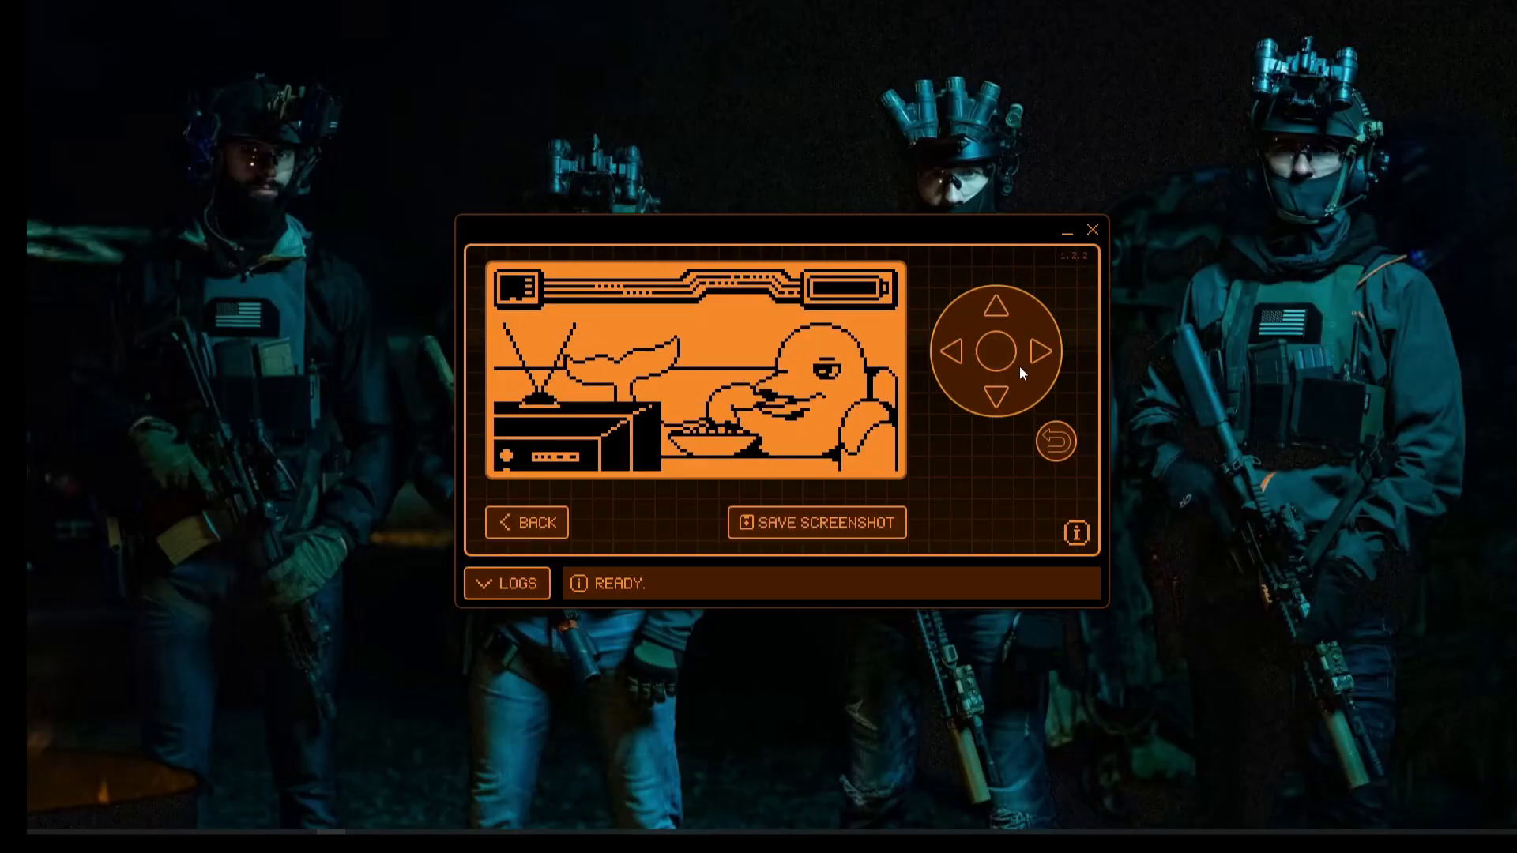
Step: Launch Infrared from the Flipper's main menu so its 'Connection is active!' notice appears
left_click(994, 396)
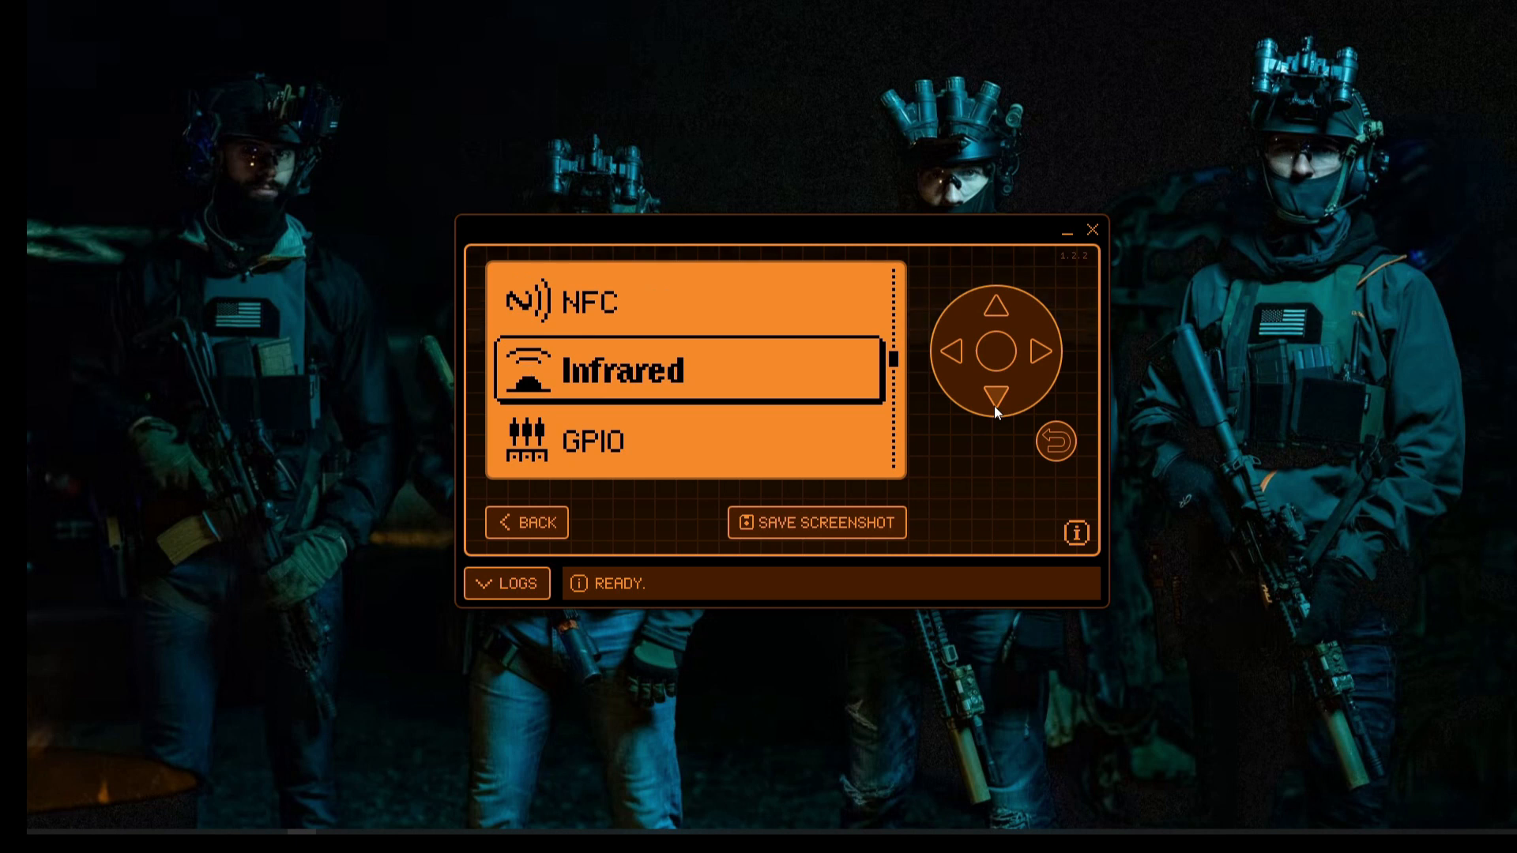
left_click(1000, 353)
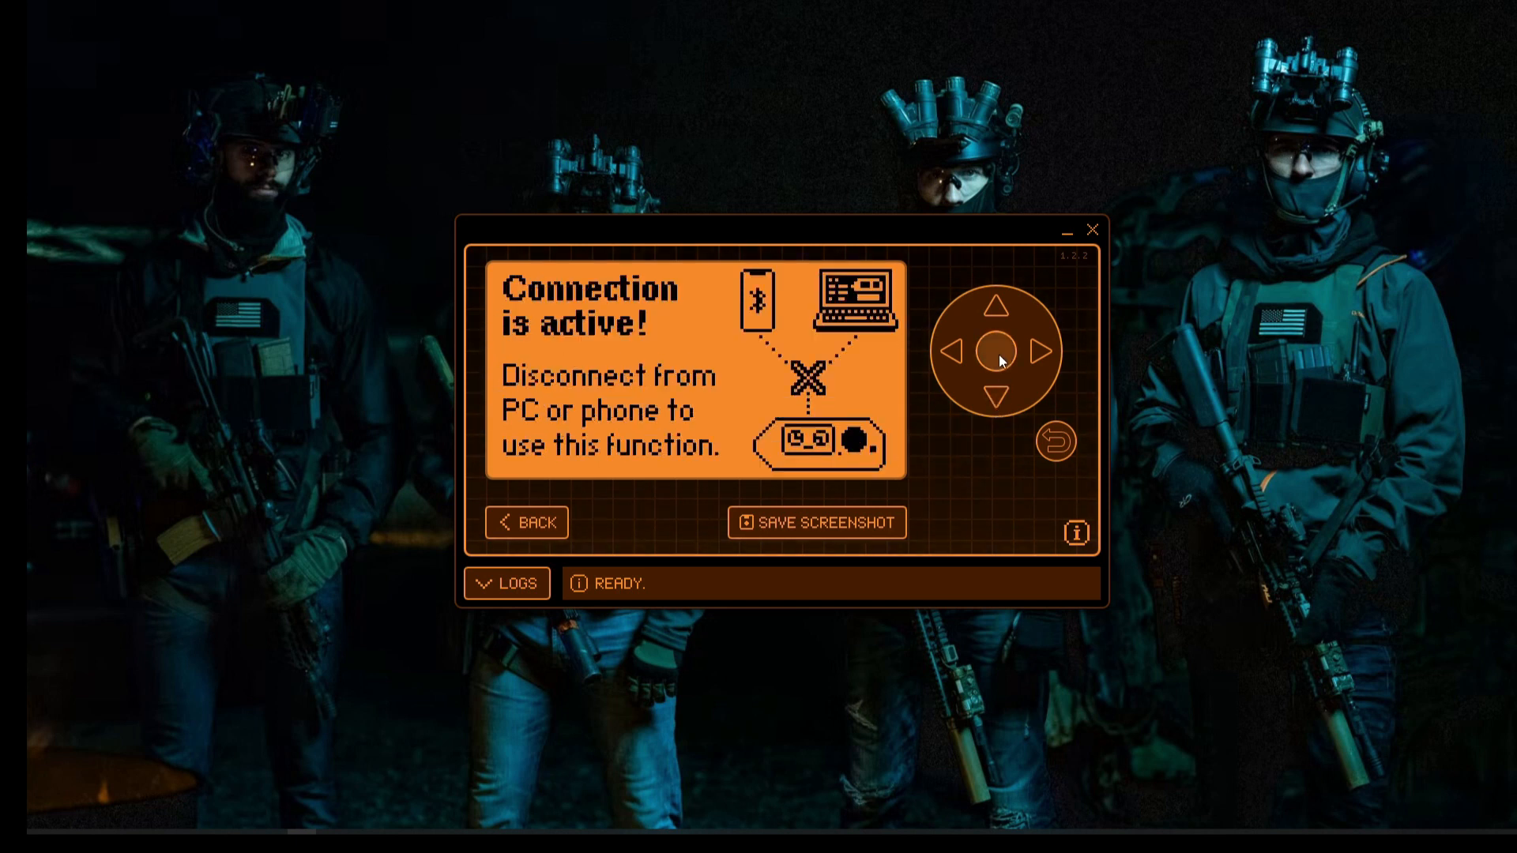